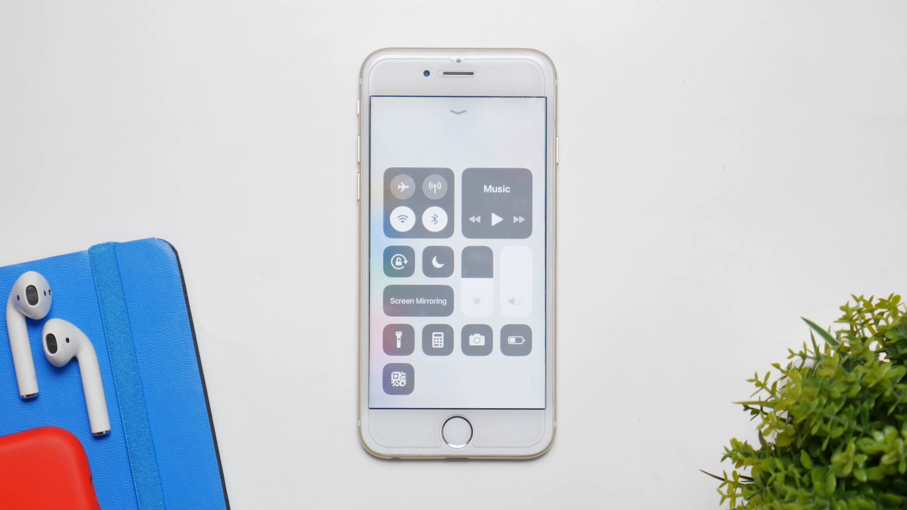
Step: Turn Bluetooth off from Control Center and on the Settings Bluetooth page
{"action": "left_click", "coordinate": [435, 218]}
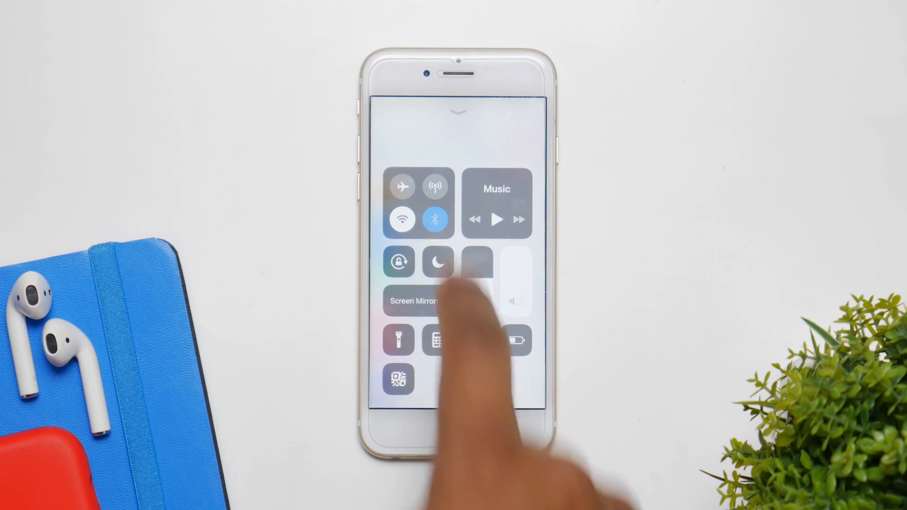
{"action": "left_click", "coordinate": [435, 218]}
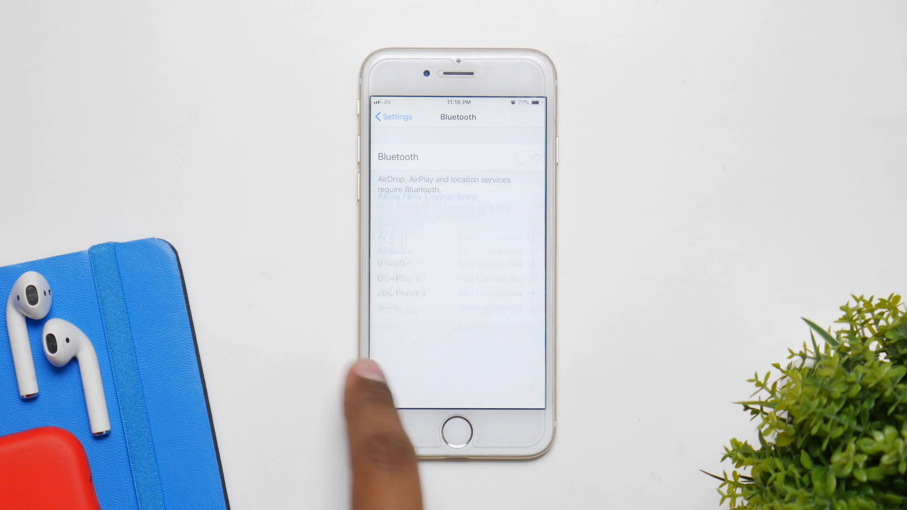
Step: Switch on Reduce Transparency and Reduce Motion, then return to the Accessibility list
{"action": "left_click", "coordinate": [393, 116]}
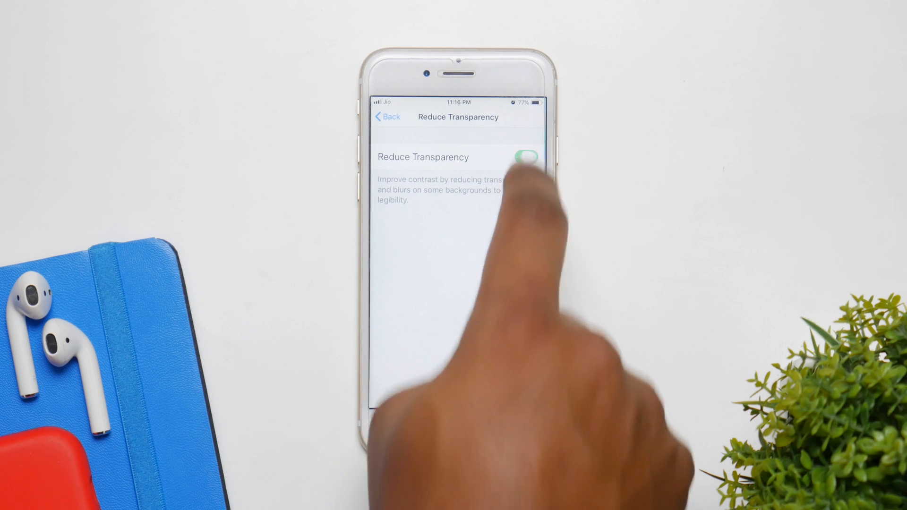
{"action": "left_click", "coordinate": [387, 116]}
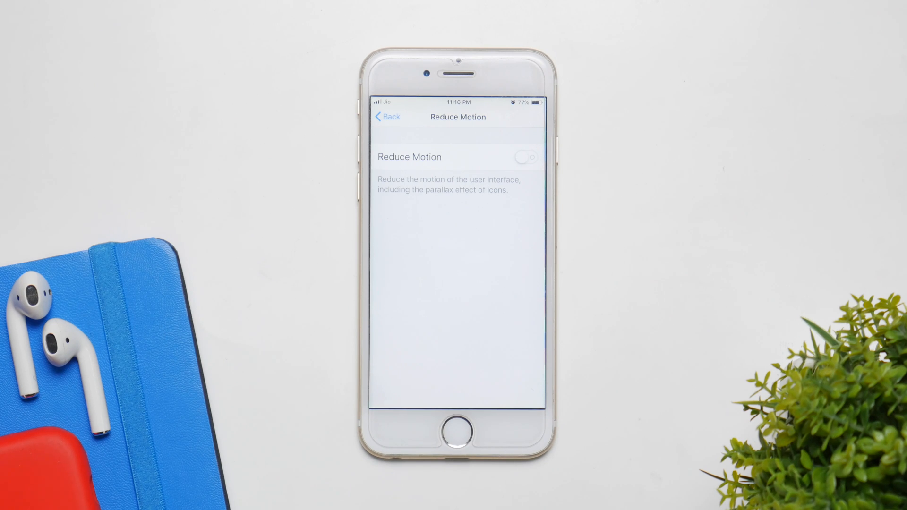
{"action": "left_click", "coordinate": [524, 157]}
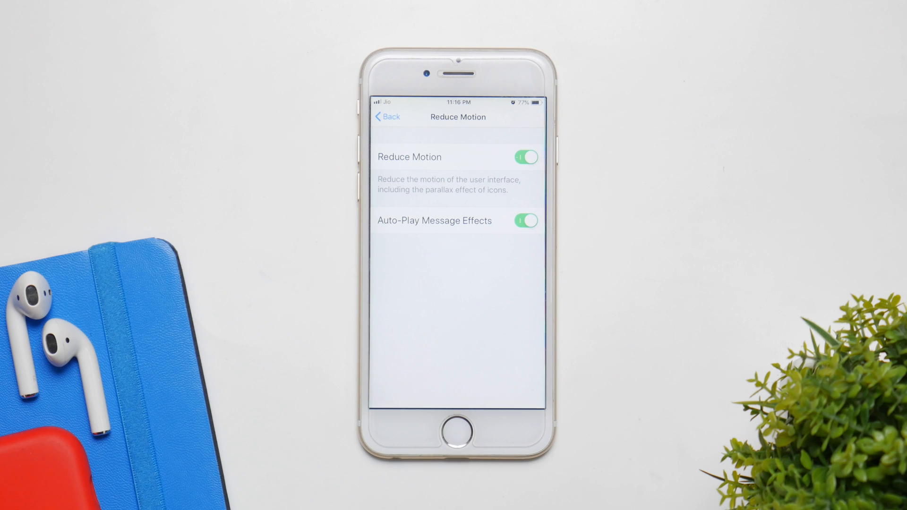
{"action": "left_click", "coordinate": [388, 116]}
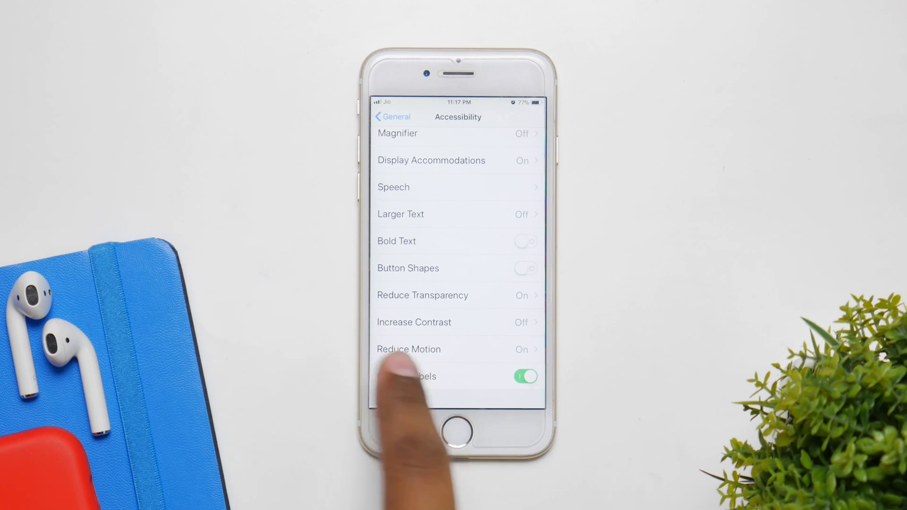
Step: Choose Off under General > Background App Refresh and return to the General list
{"action": "left_click", "coordinate": [392, 116]}
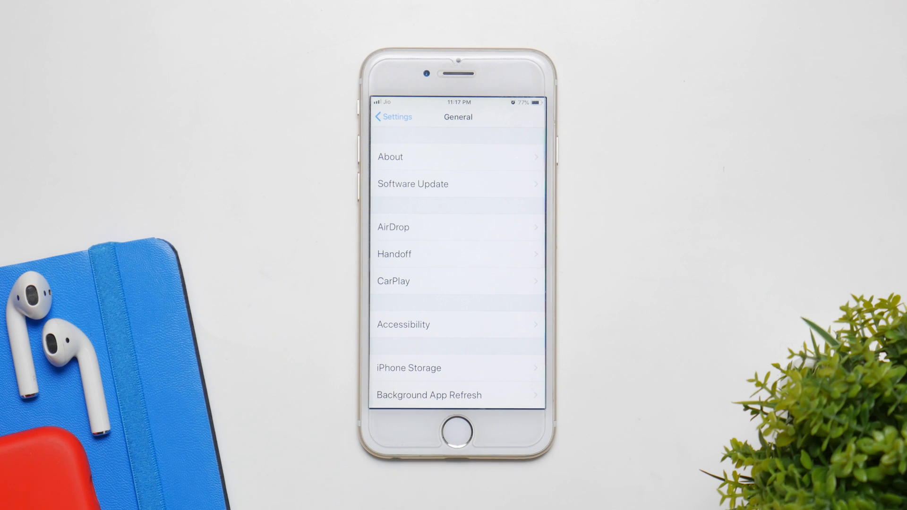
{"action": "left_click", "coordinate": [428, 395]}
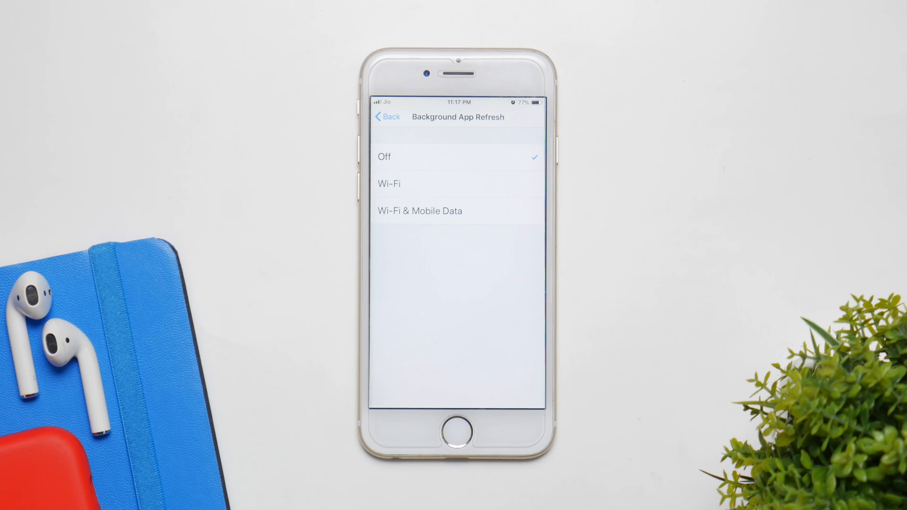
{"action": "left_click", "coordinate": [386, 117]}
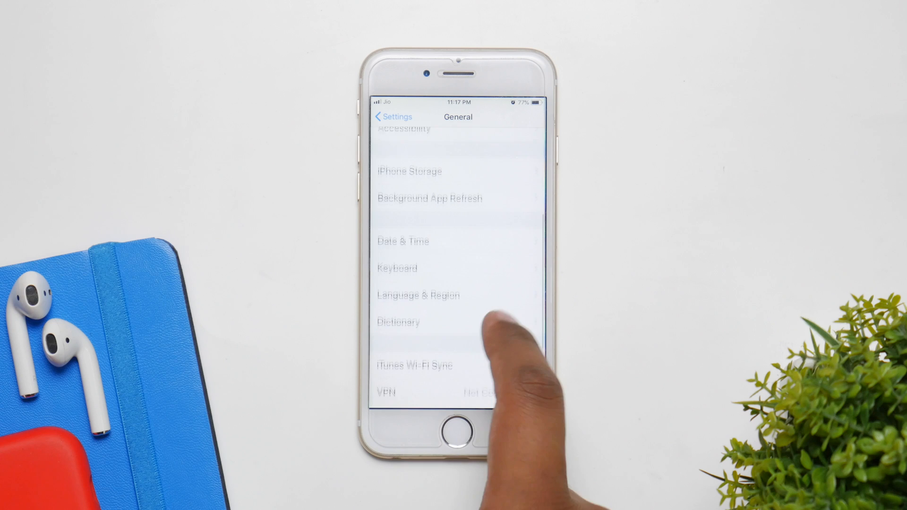
{"action": "scroll", "scroll_direction": "down", "scroll_amount": 3}
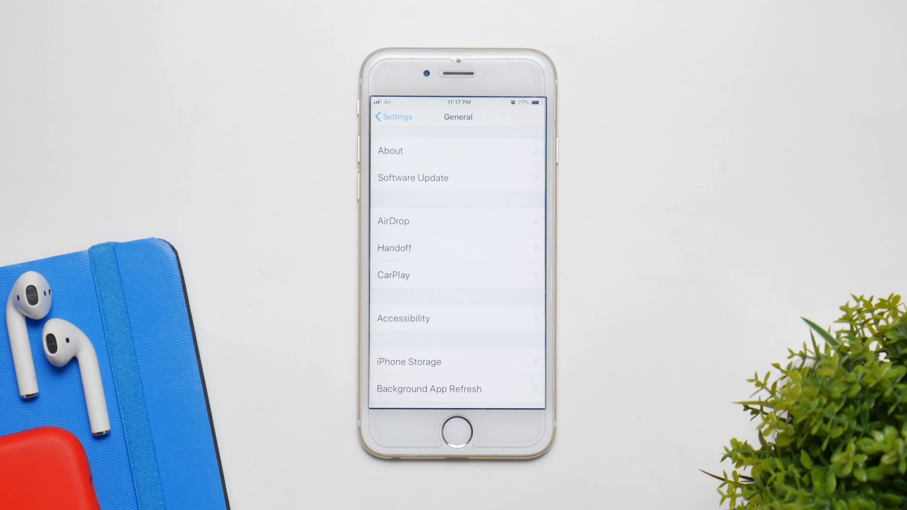
Step: Confirm the Listen for "Hey Siri" switch is off in Siri & Search
{"action": "left_click", "coordinate": [392, 116]}
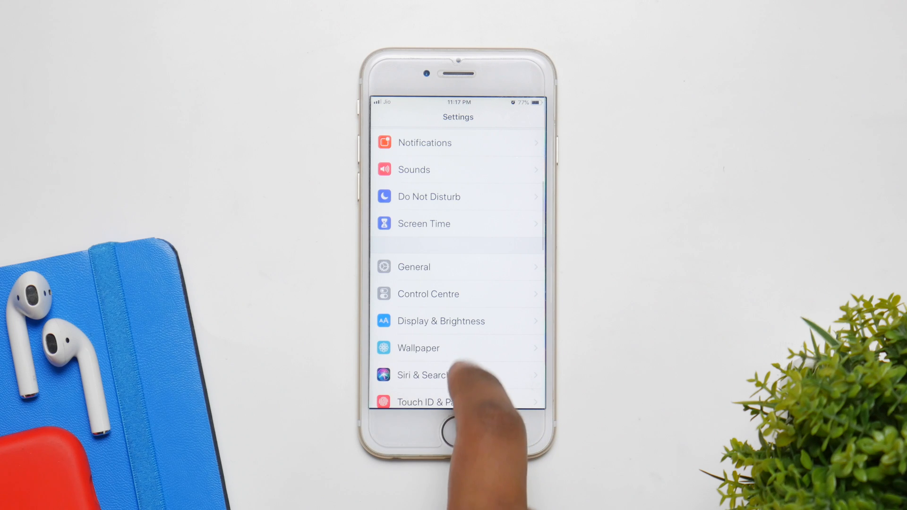
{"action": "left_click", "coordinate": [424, 375]}
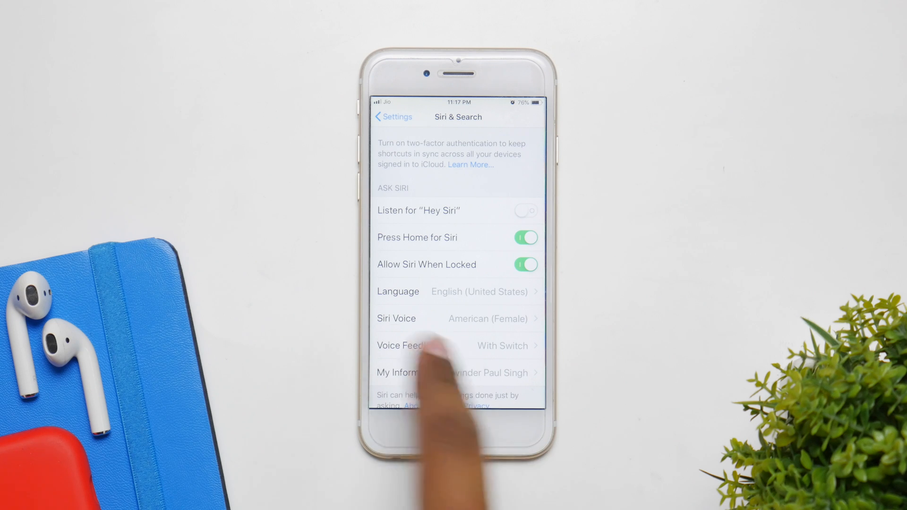
{"action": "left_click", "coordinate": [393, 116]}
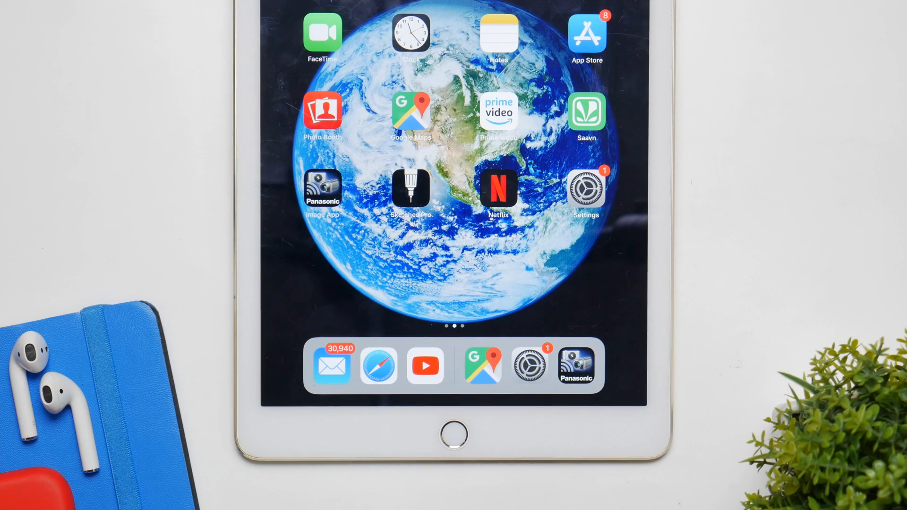
Step: View General > Multitasking & Dock on the iPad, check the home-screen dock, then reopen Settings
{"action": "left_click", "coordinate": [586, 189]}
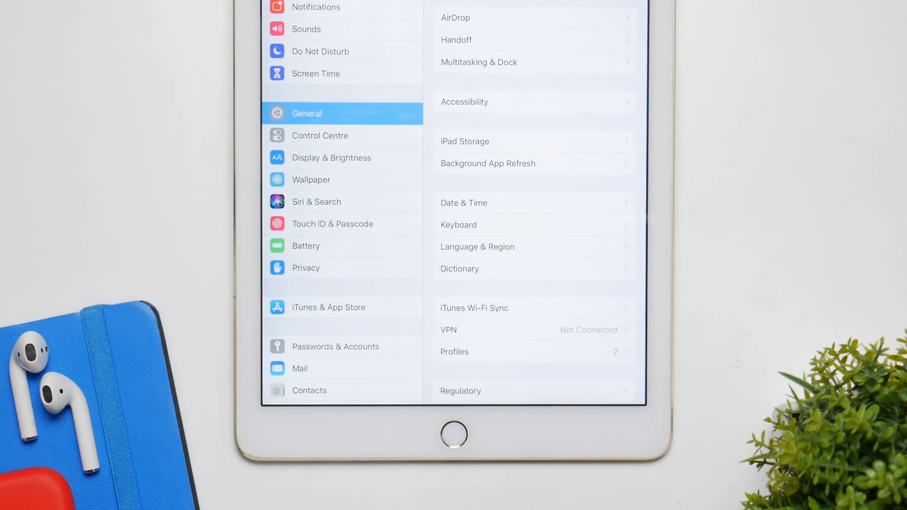
{"action": "left_click", "coordinate": [478, 62]}
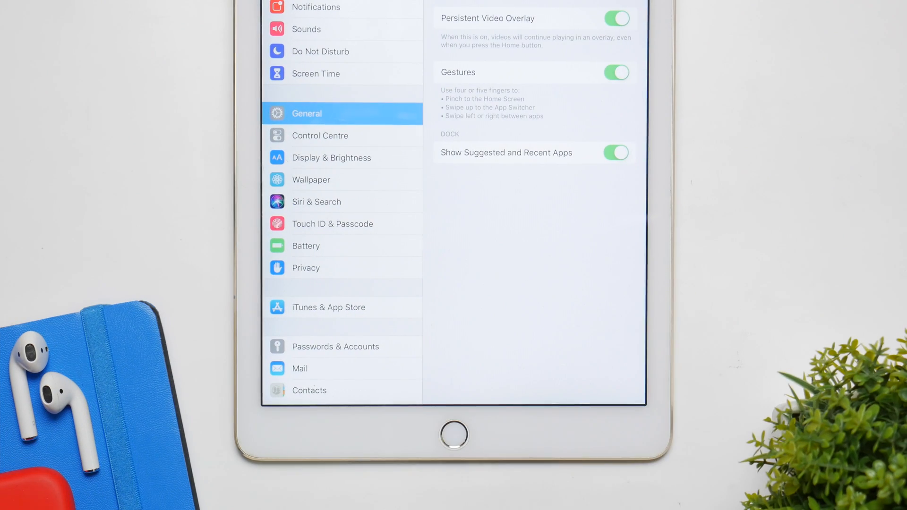
{"action": "left_click", "coordinate": [453, 433]}
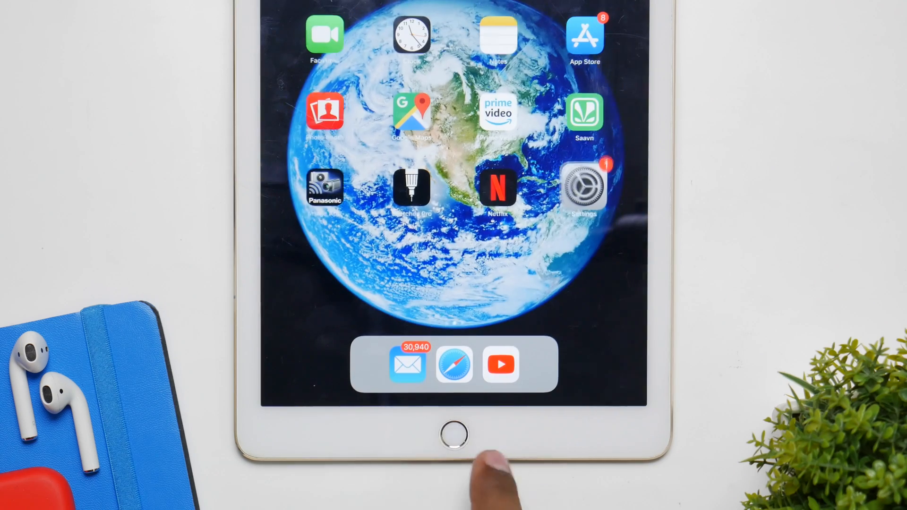
{"action": "left_click", "coordinate": [584, 186]}
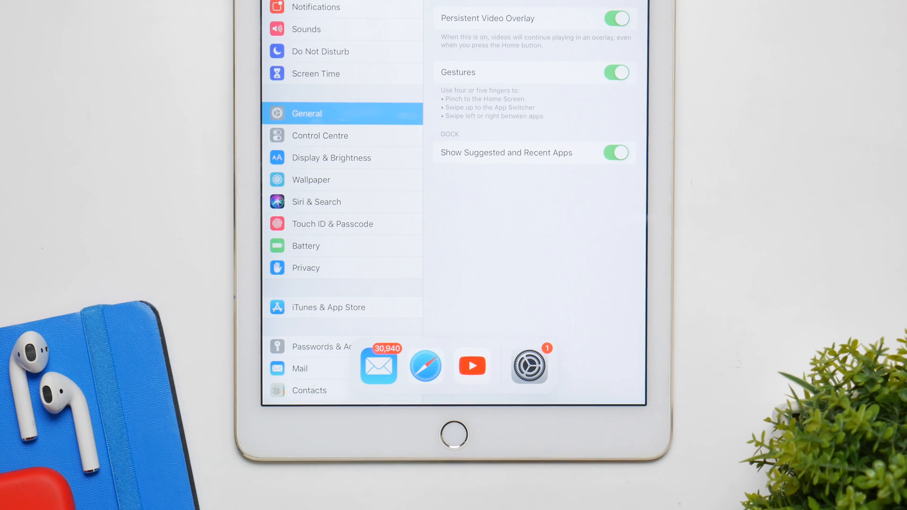
{"action": "left_click", "coordinate": [616, 152]}
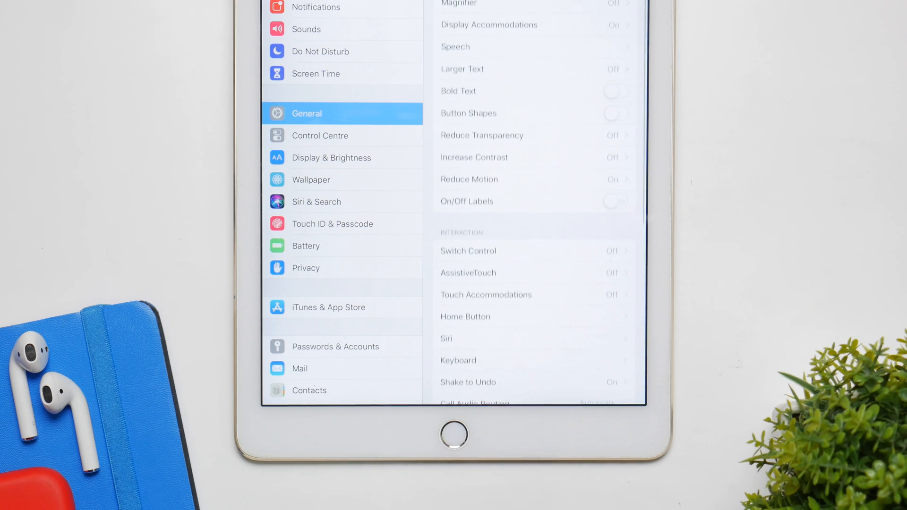
Step: Scroll the Accessibility list to show Reduce Motion on and Reduce Transparency off
{"action": "scroll", "scroll_direction": "down", "scroll_amount": 3}
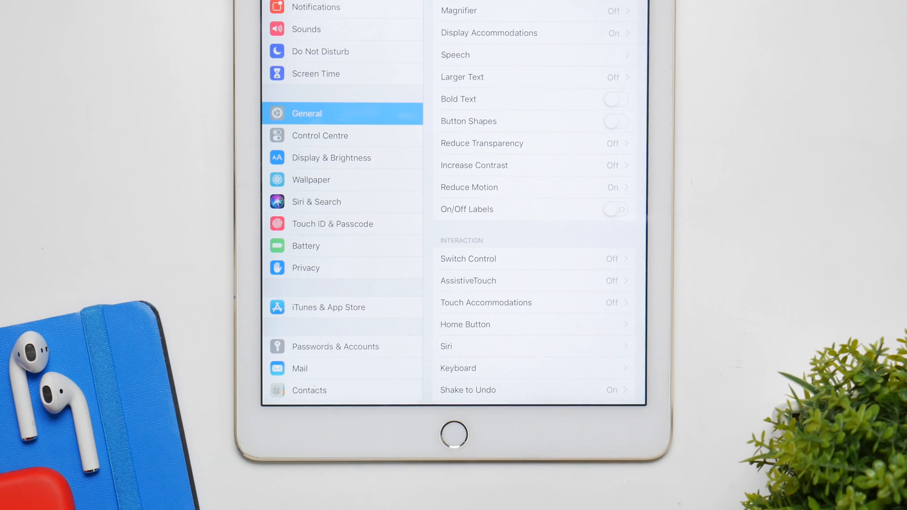